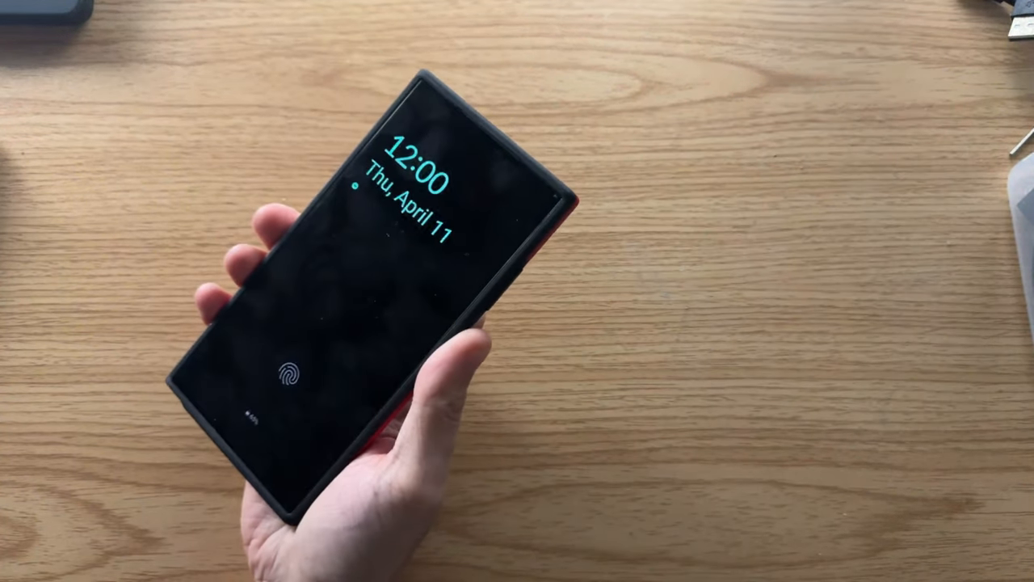
{"action": "left_click", "coordinate": [289, 372]}
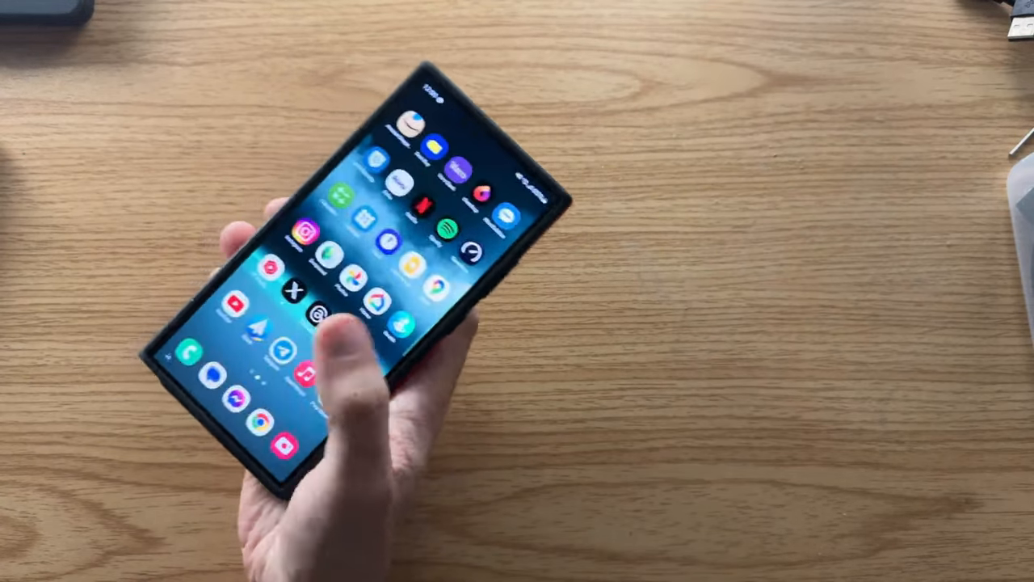